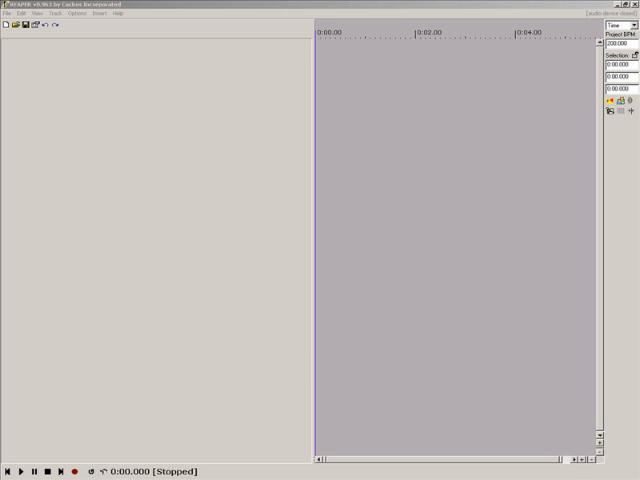
{"action": "mouse_move", "coordinate": [50, 79]}
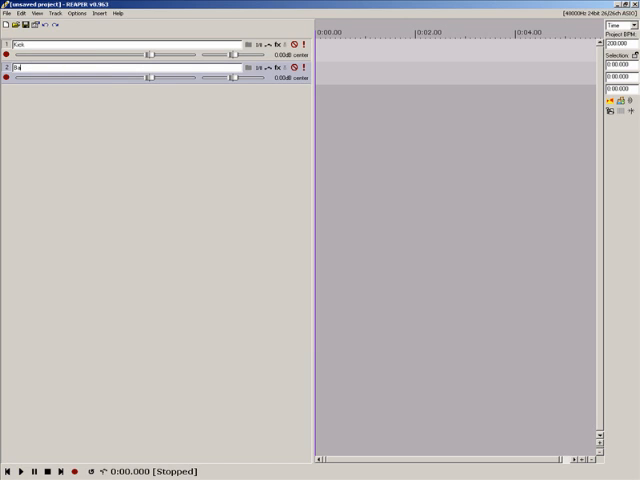
- Name the second track 'Bass' alongside the Kick track
{"action": "type", "text": "Bass"}
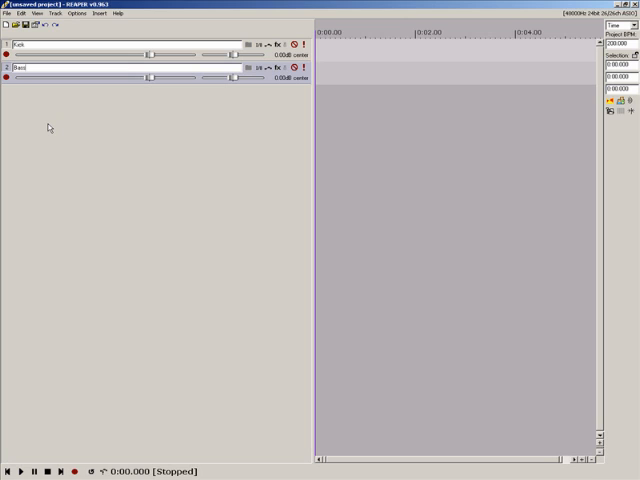
{"action": "mouse_move", "coordinate": [63, 127]}
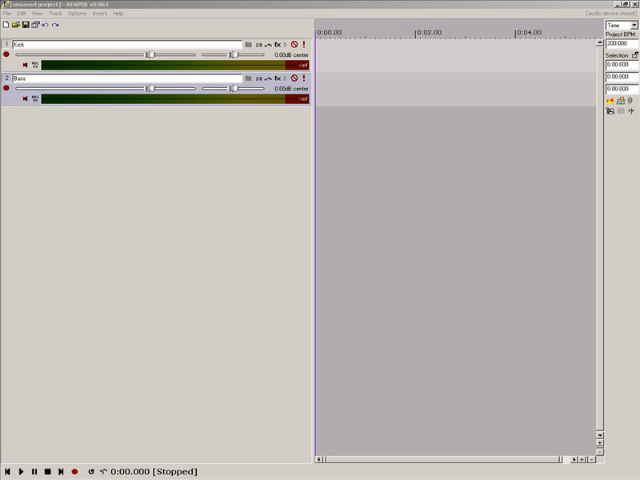
{"action": "mouse_move", "coordinate": [81, 161]}
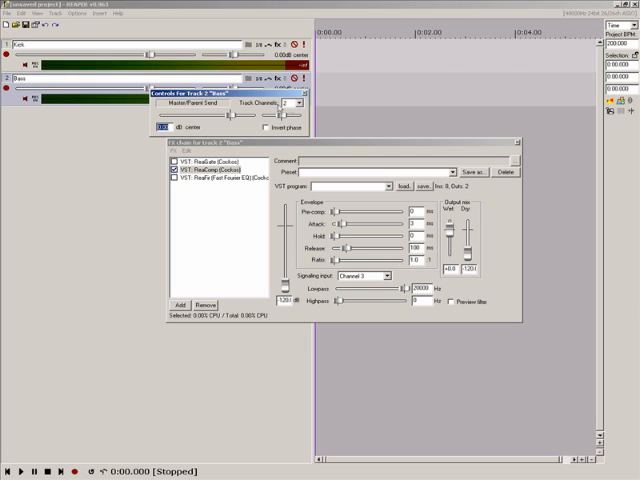
- Close Bass's Controls for Track 2 window and open Kick's routing menu at Sends
{"action": "left_click", "coordinate": [295, 103]}
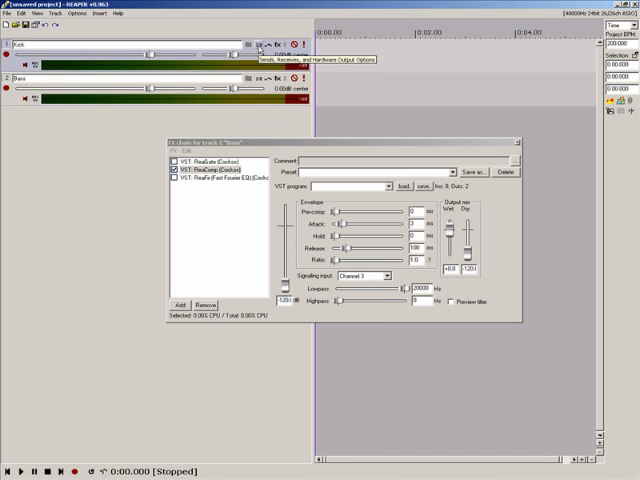
{"action": "left_click", "coordinate": [267, 48]}
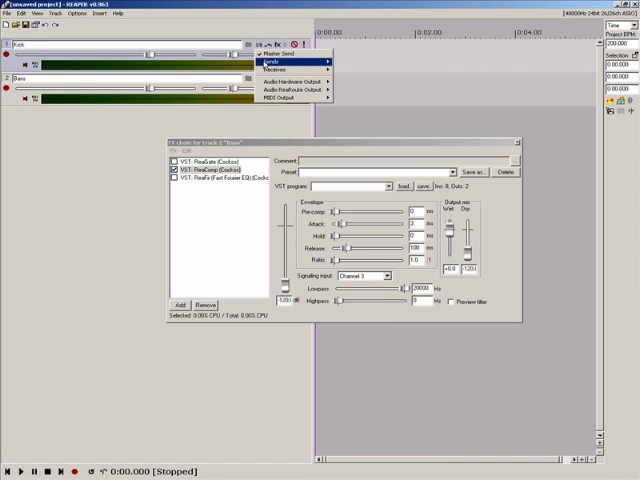